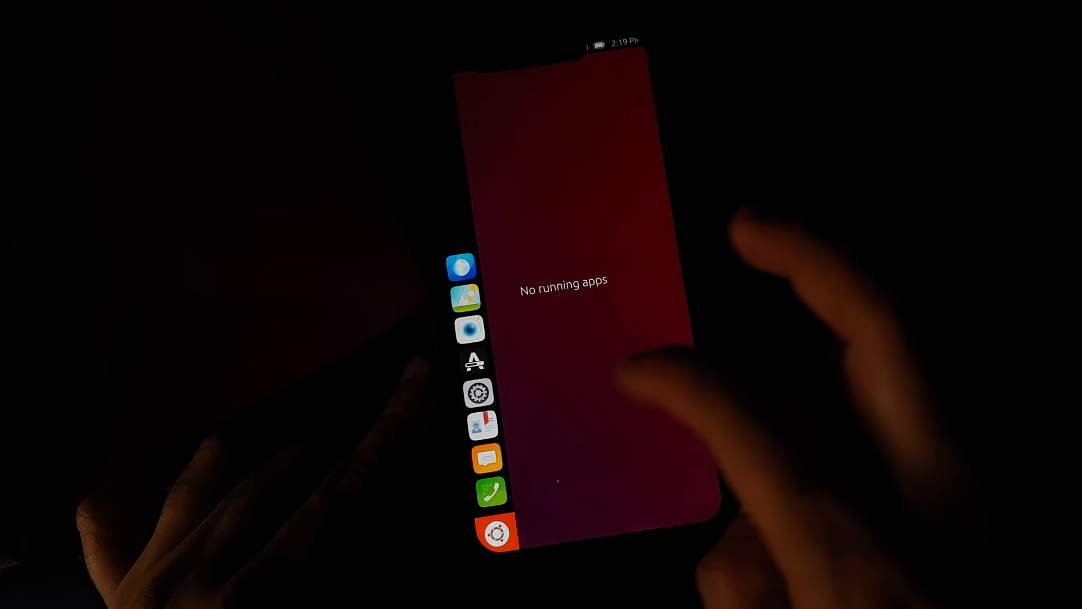
# Step: Dismiss the 'No running apps' switcher to return to the wallpaper and launcher
pyautogui.click(469, 329)
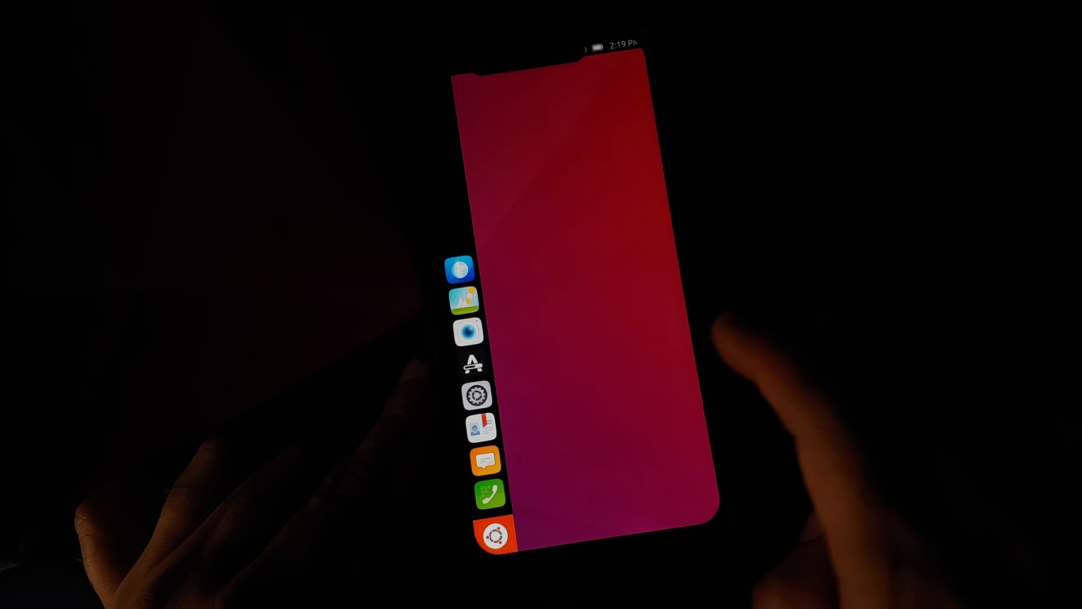
pyautogui.click(479, 428)
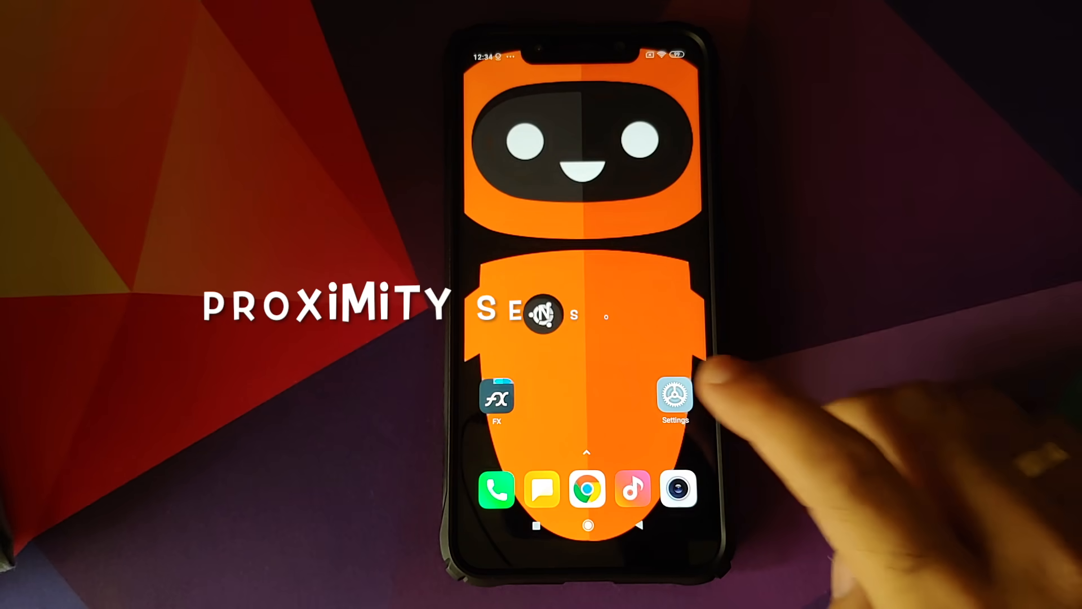
pyautogui.click(674, 400)
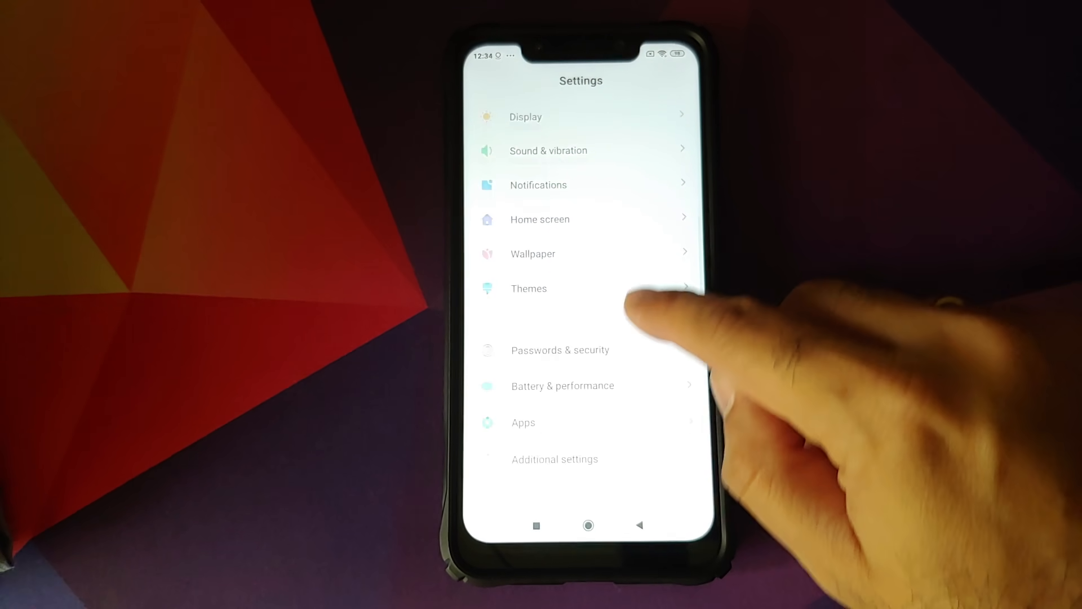
pyautogui.scroll(-3)
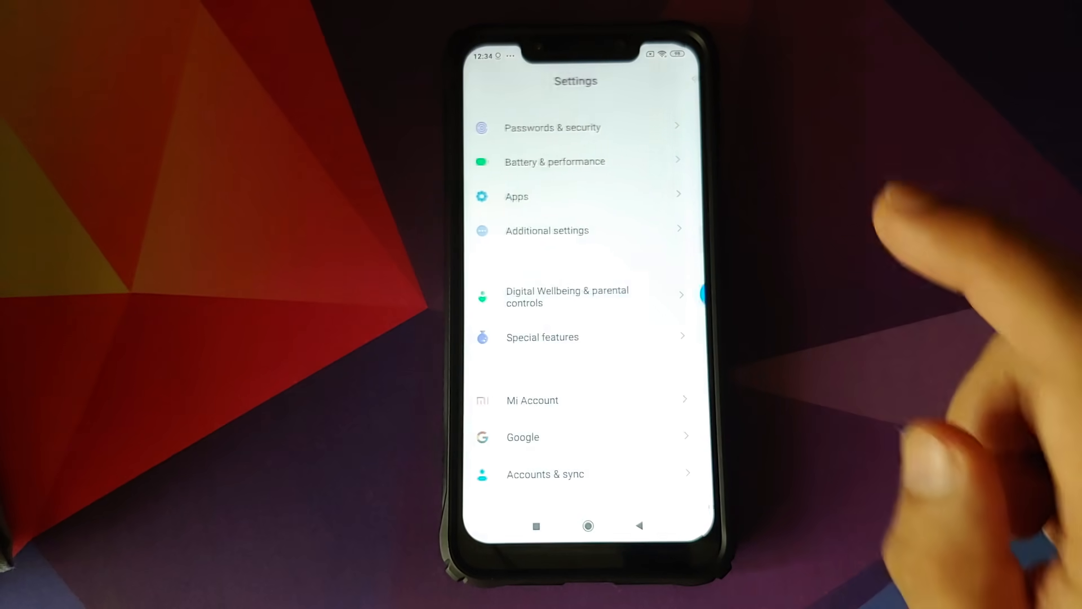
pyautogui.click(545, 474)
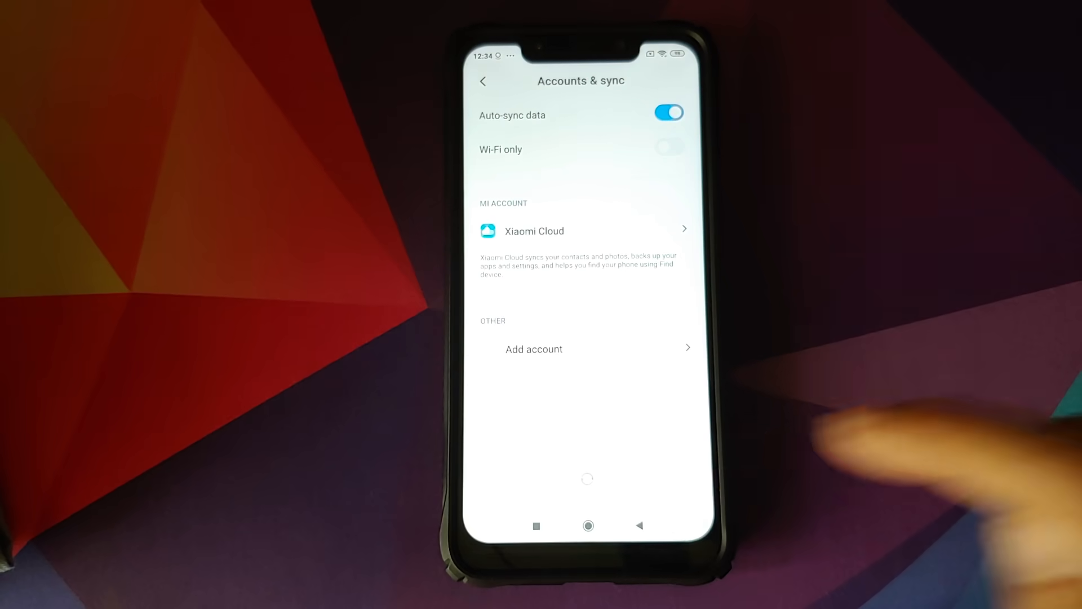
pyautogui.click(588, 526)
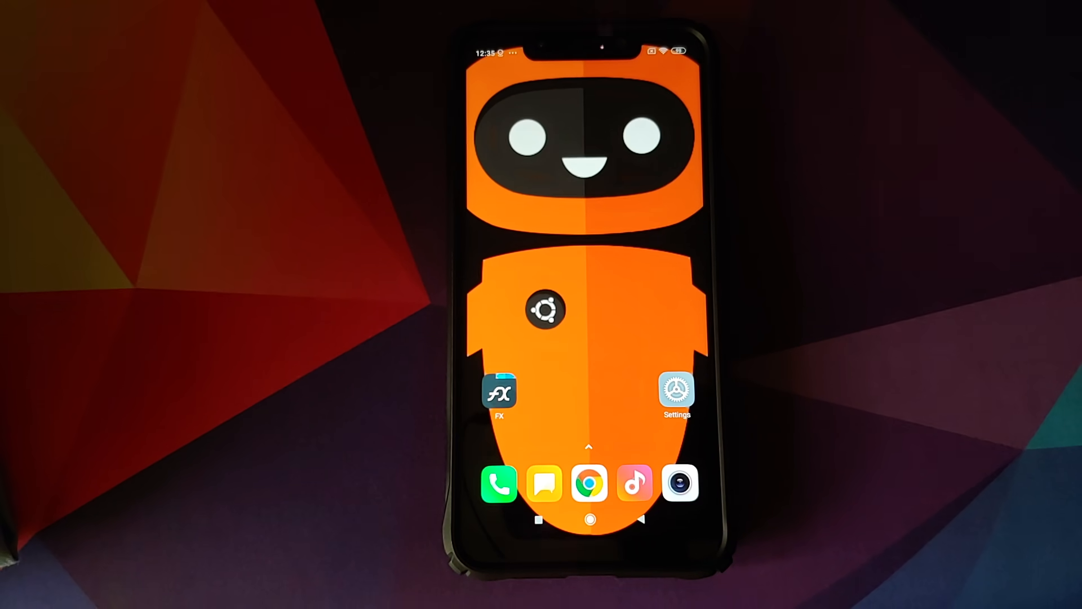
# Step: Browse into the POCO_UBU folder of installer zips, then bring up the power-off menu
pyautogui.click(500, 391)
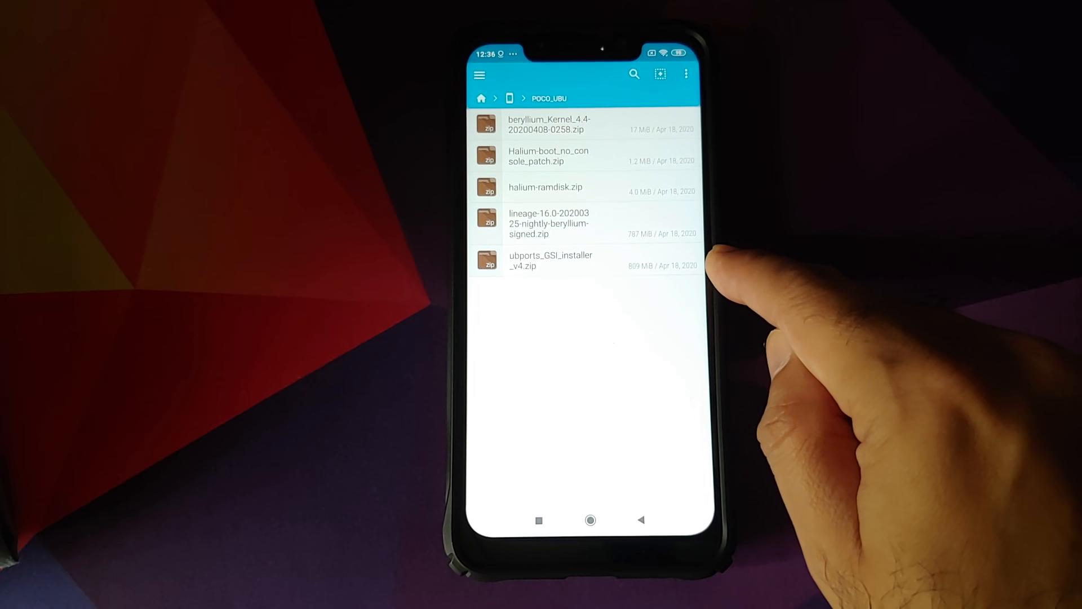
pyautogui.click(590, 519)
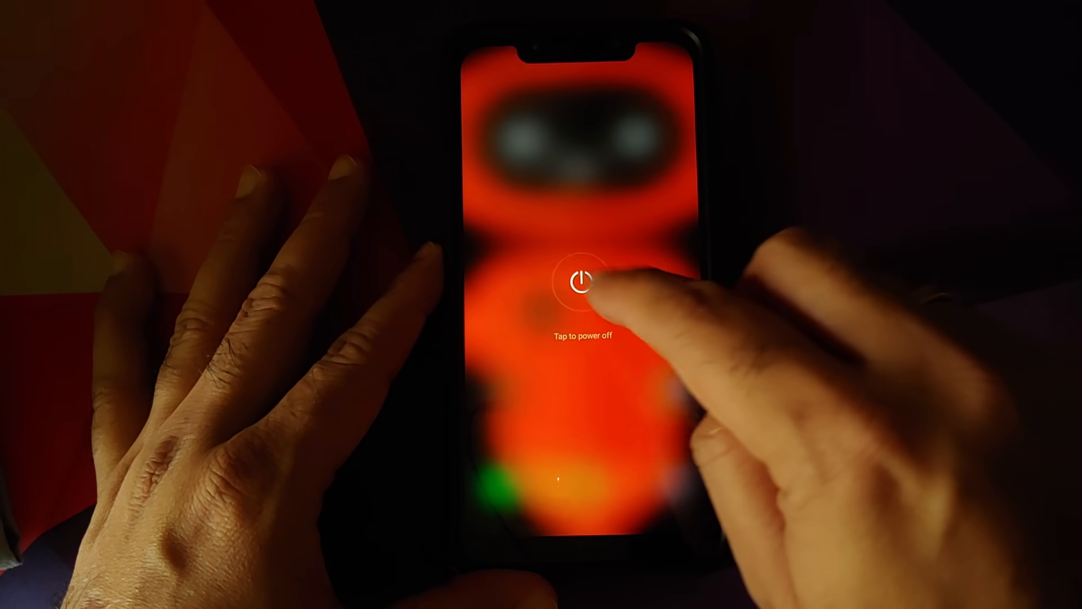
# Step: Power off into TWRP and wipe Dalvik/ART cache, cache, system, vendor and data
pyautogui.click(581, 283)
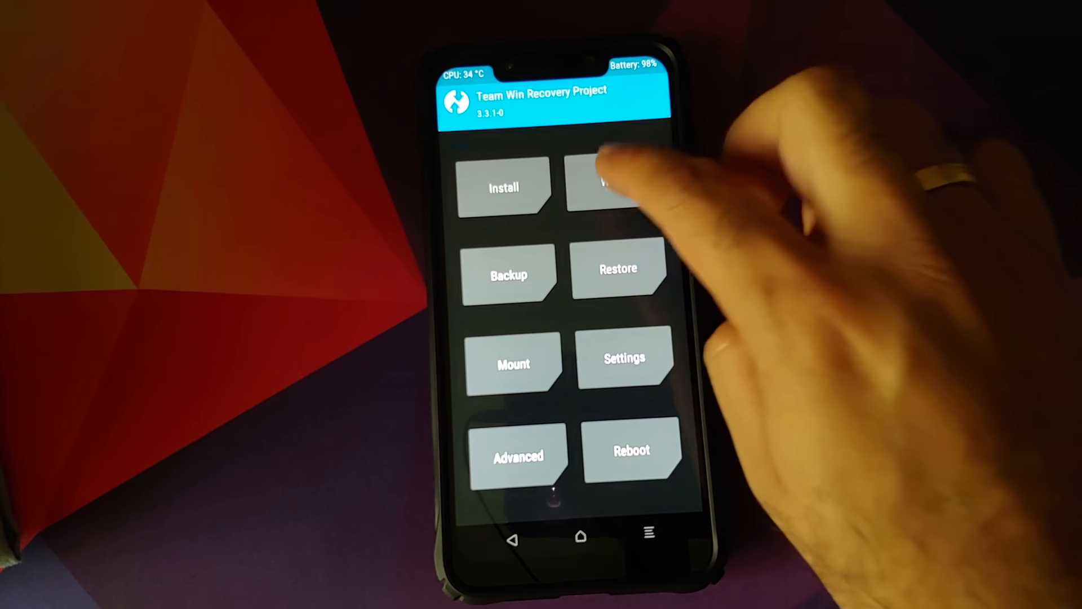
pyautogui.click(615, 187)
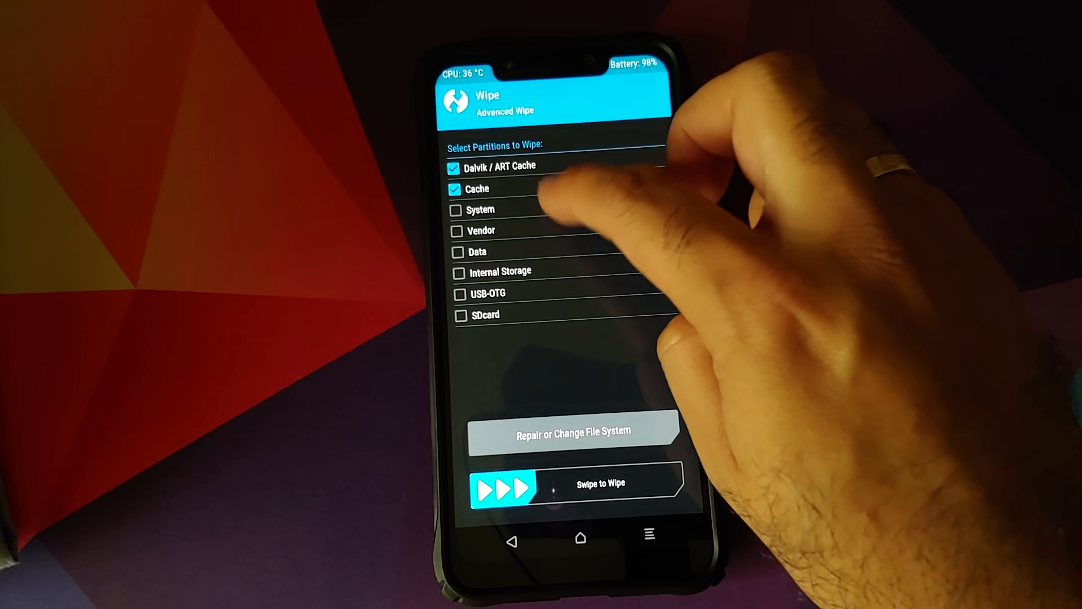
pyautogui.moveTo(504, 482); pyautogui.dragTo(683, 482)
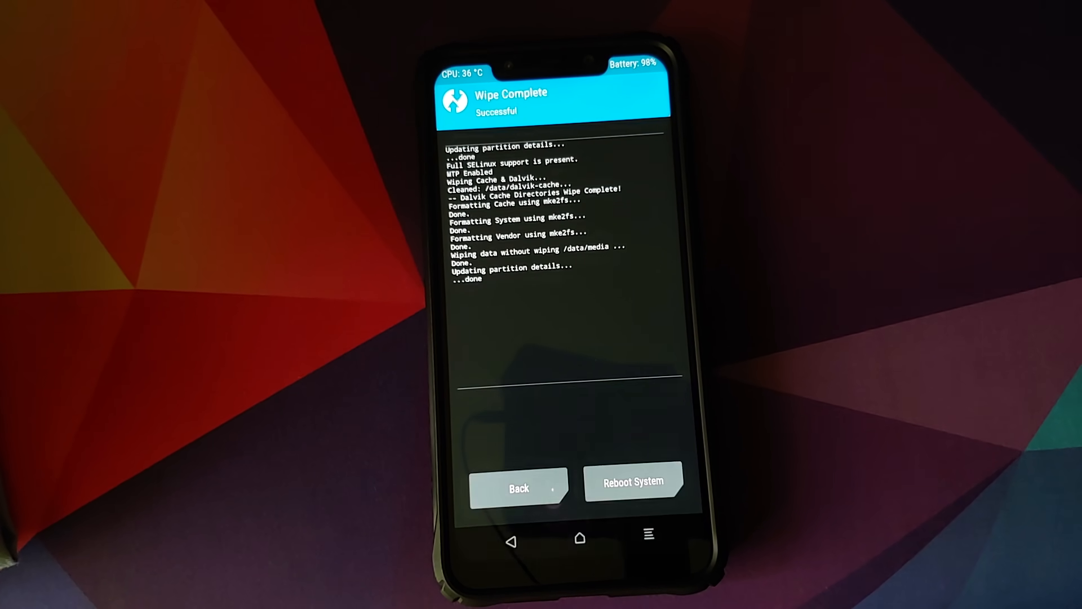
pyautogui.click(518, 488)
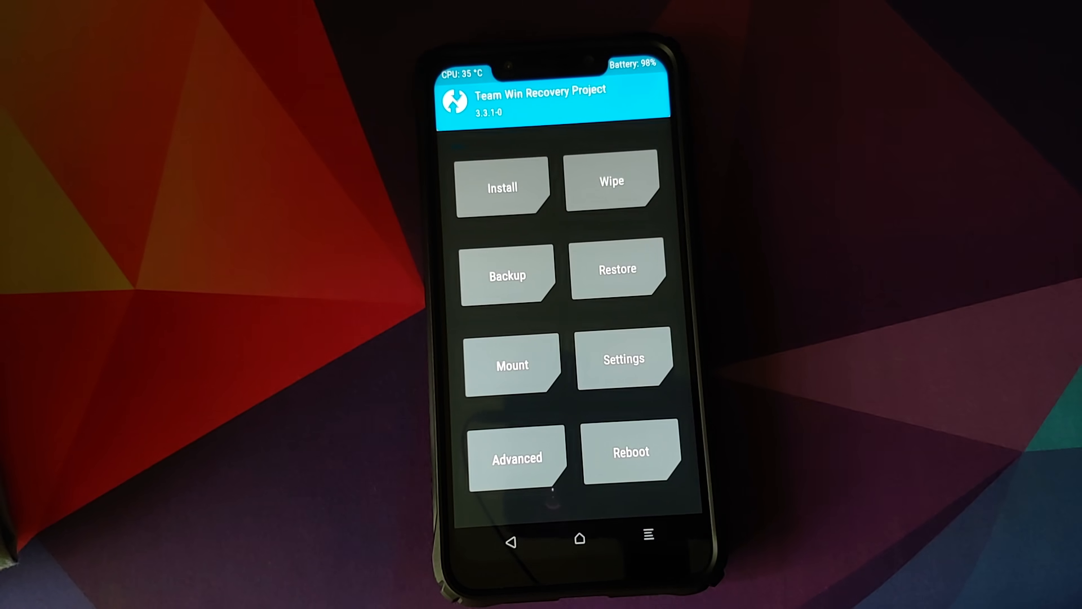
# Step: Flash the lineage-16.0 nightly zip from the poco_ubu folder
pyautogui.click(503, 187)
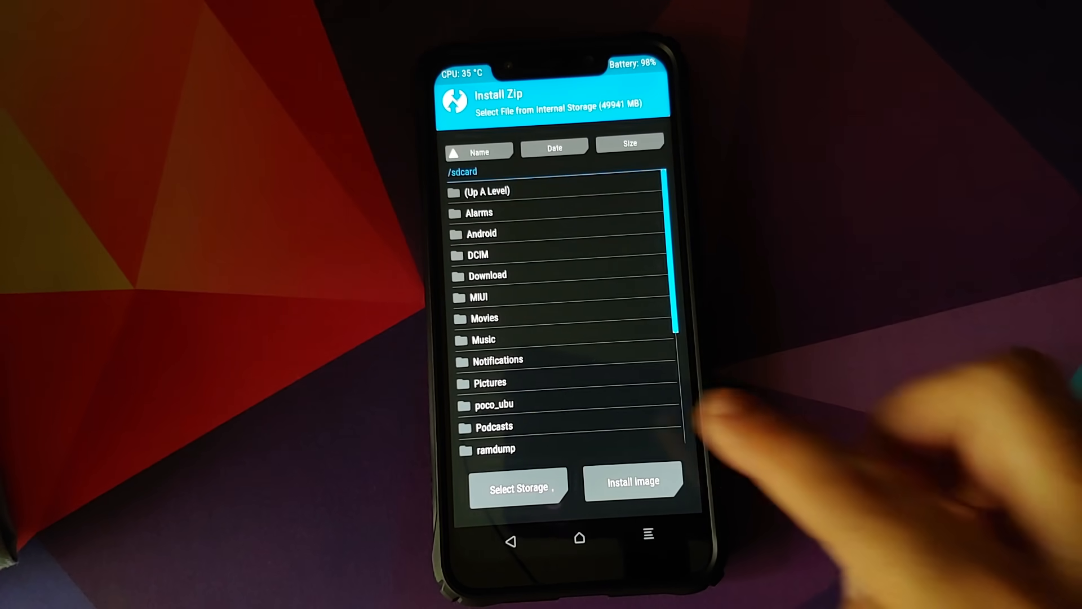
pyautogui.scroll(-3)
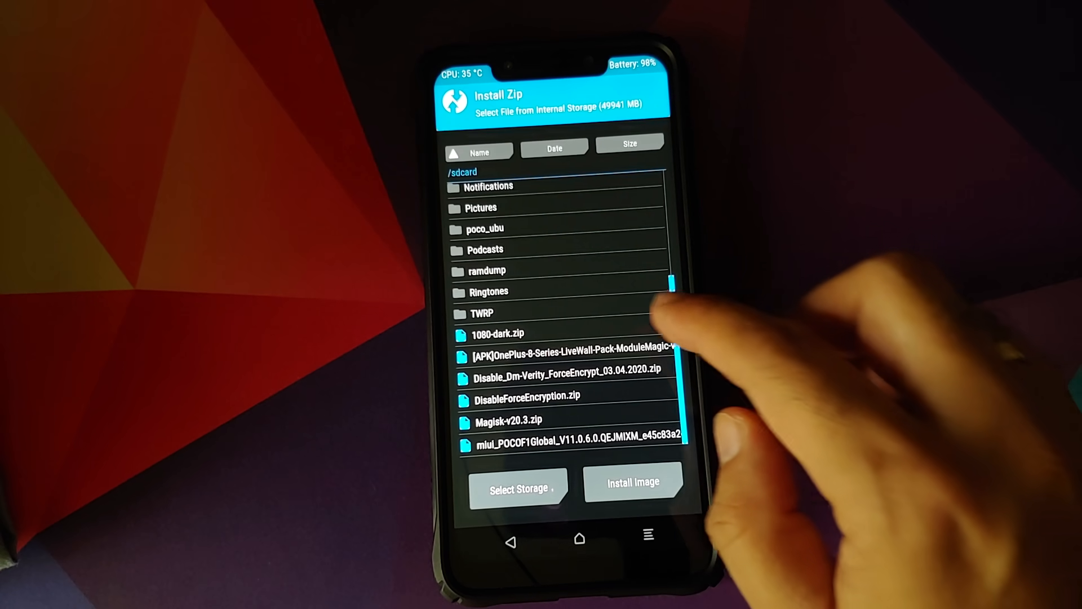
pyautogui.scroll(-3)
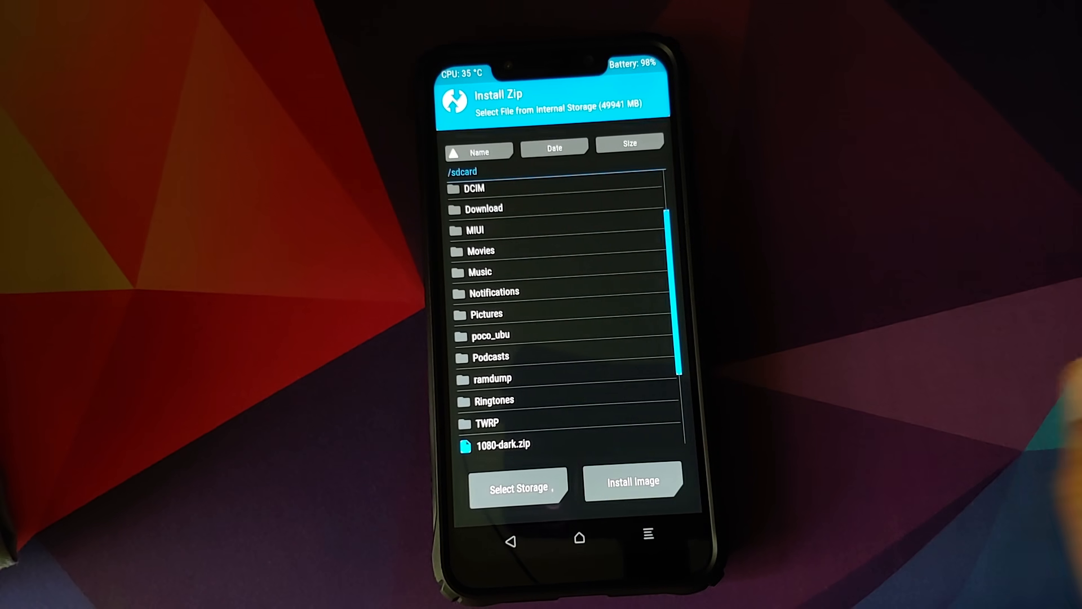
pyautogui.scroll(-3)
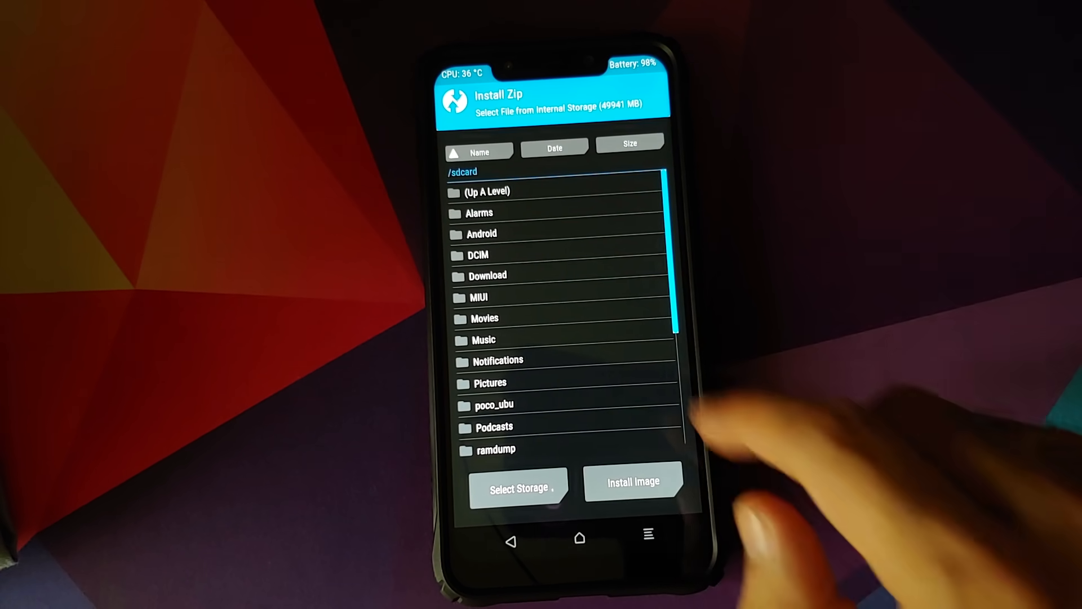
pyautogui.scroll(-3)
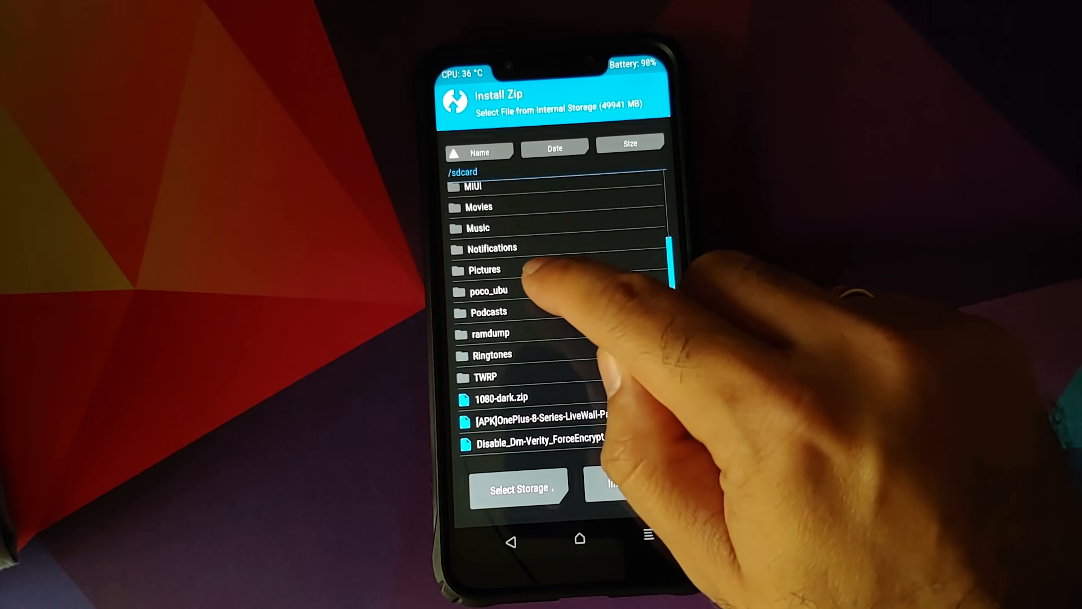
pyautogui.click(488, 291)
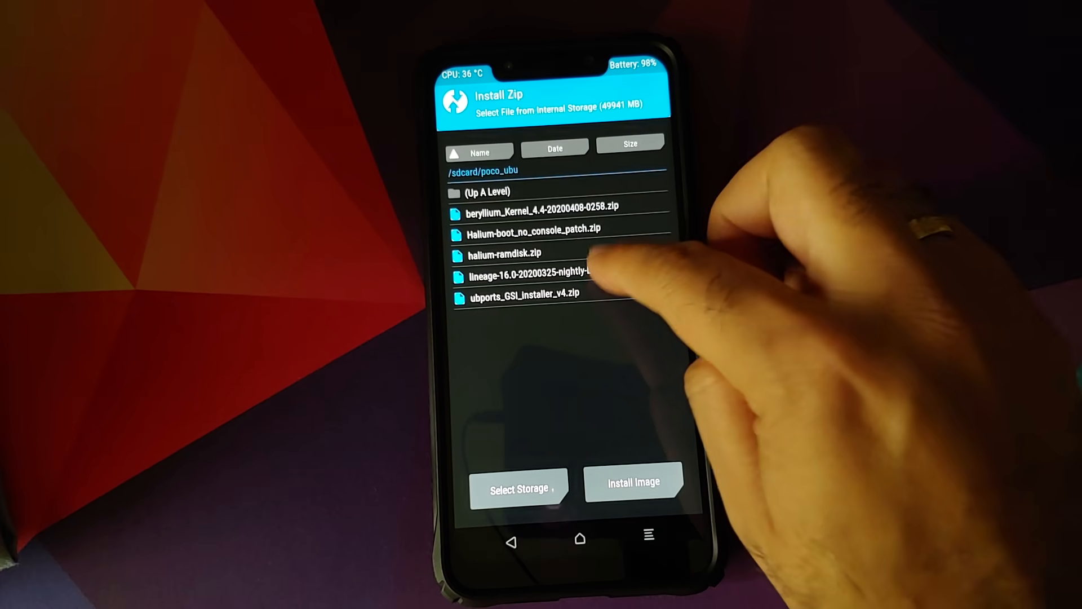
pyautogui.click(538, 272)
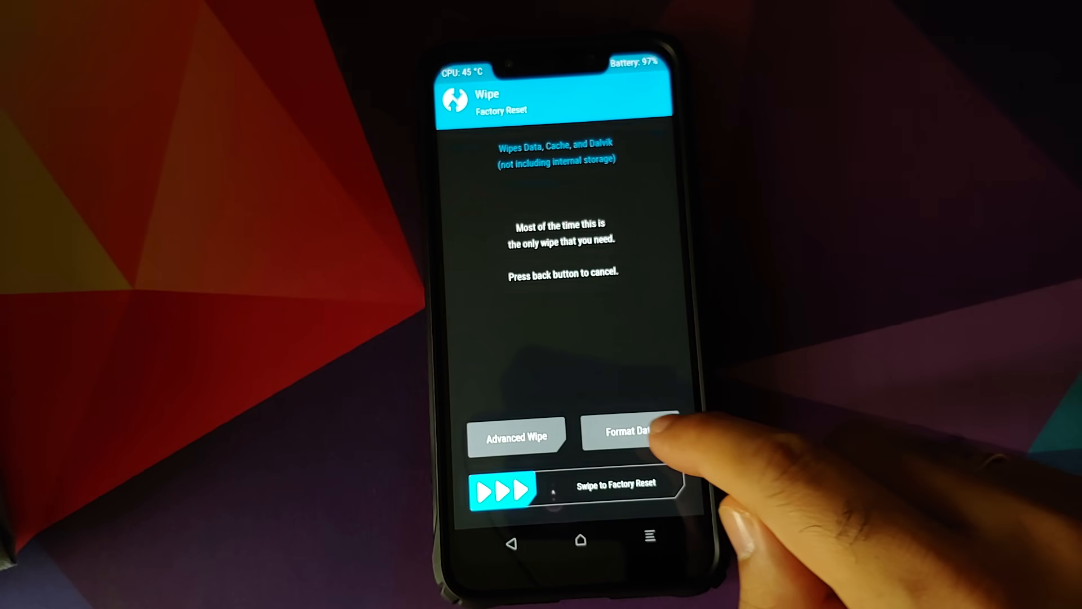
# Step: Format the data partition with 'yes', then restart the phone back into recovery
pyautogui.click(629, 435)
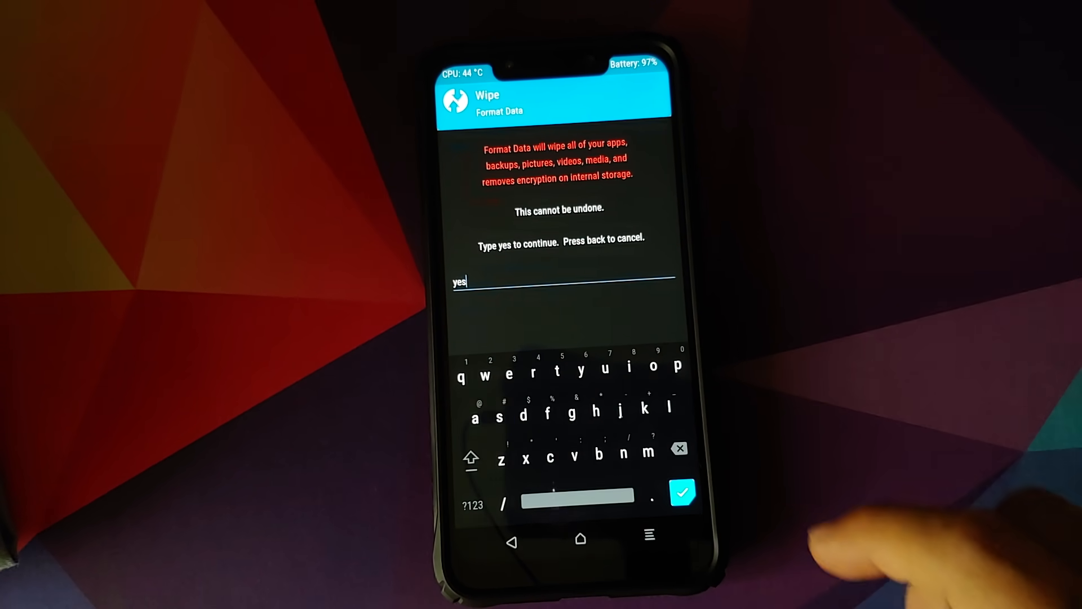
pyautogui.click(683, 492)
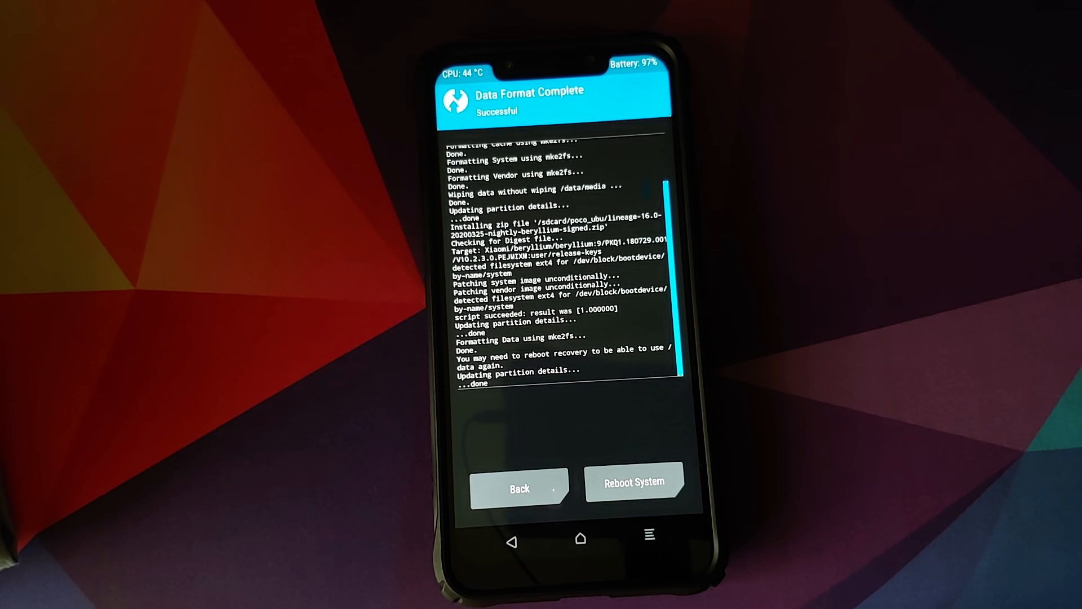
pyautogui.click(518, 488)
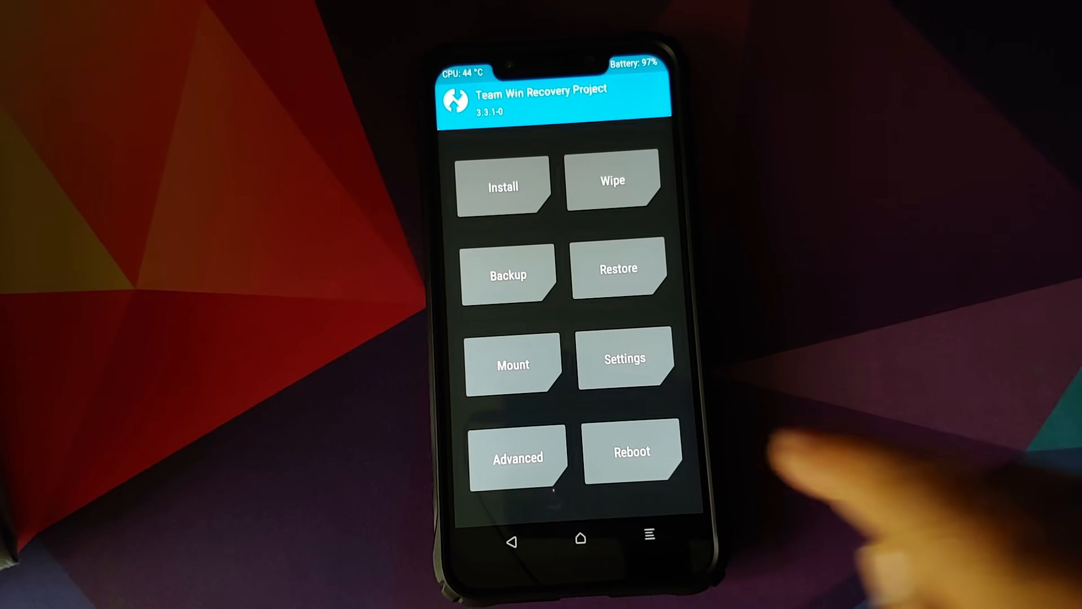
pyautogui.click(631, 452)
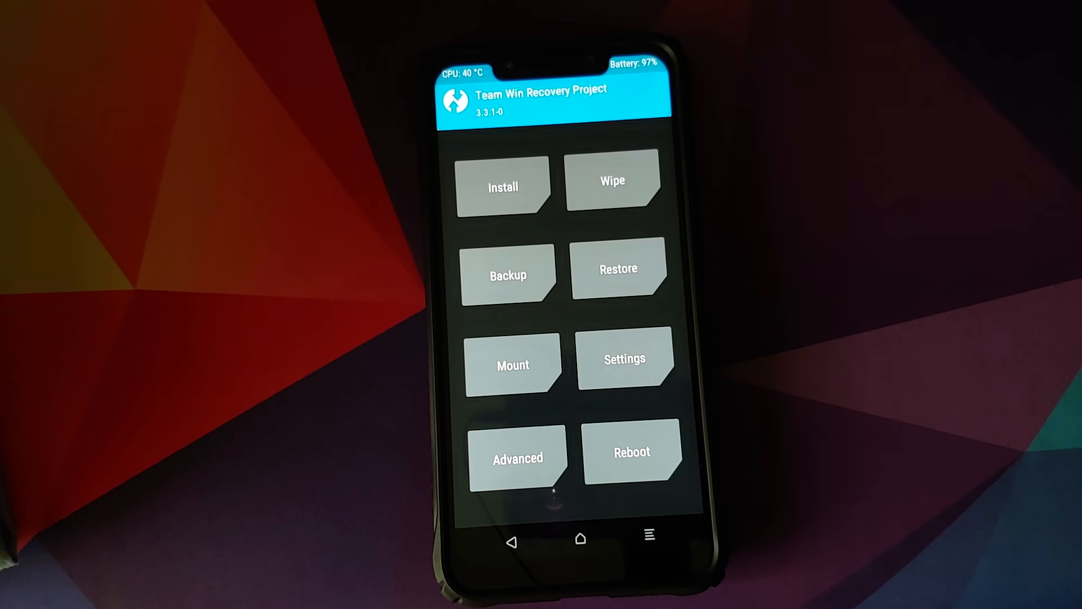
pyautogui.click(503, 186)
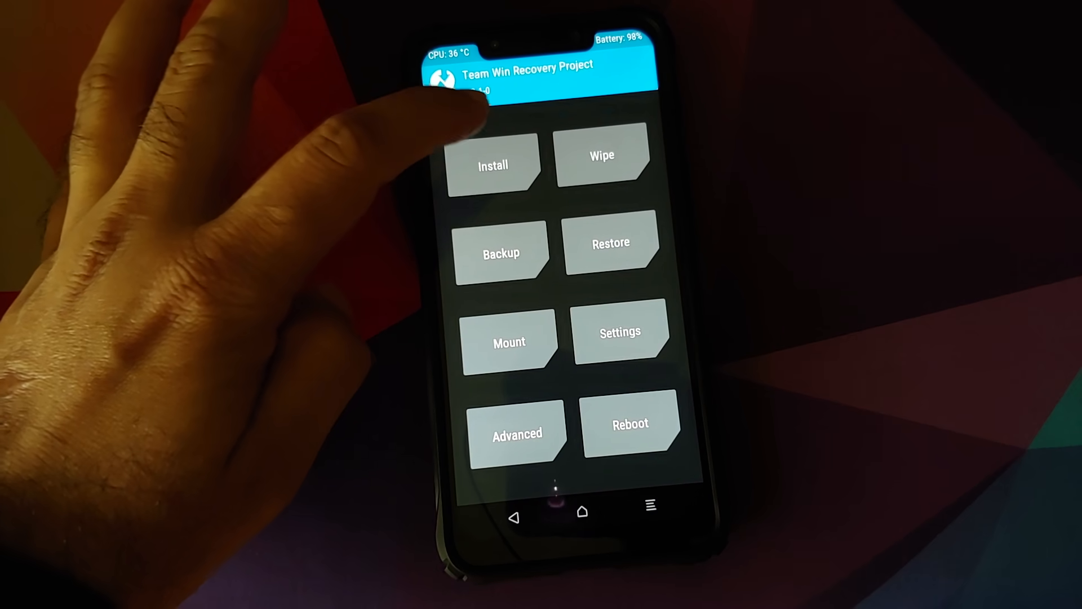
# Step: Flash halium-ramdisk.zip and Halium-boot_no_console_patch.zip from poco_ubu
pyautogui.click(493, 166)
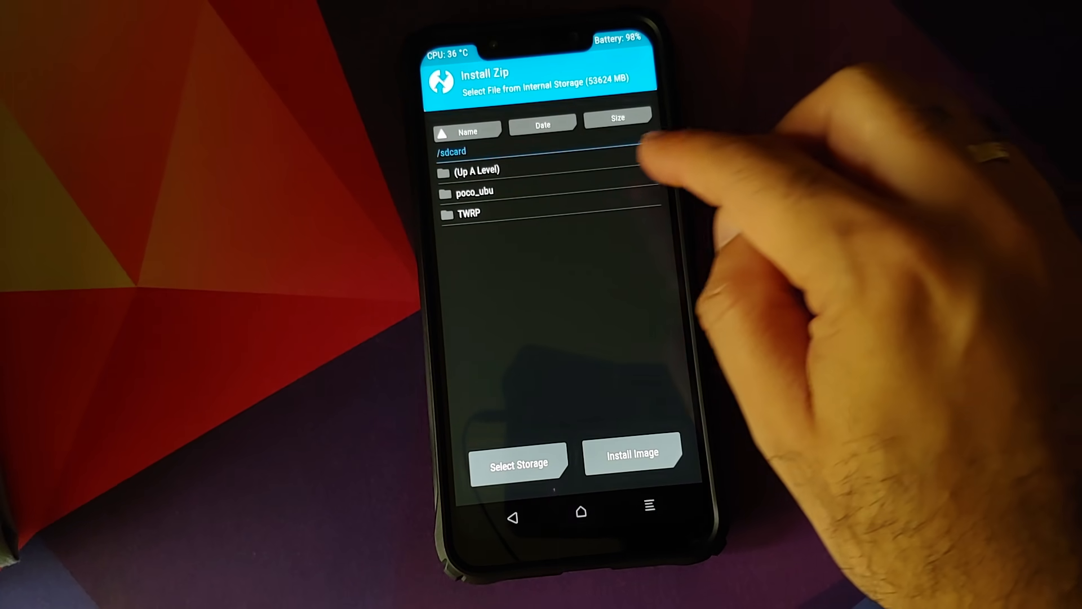
pyautogui.click(475, 191)
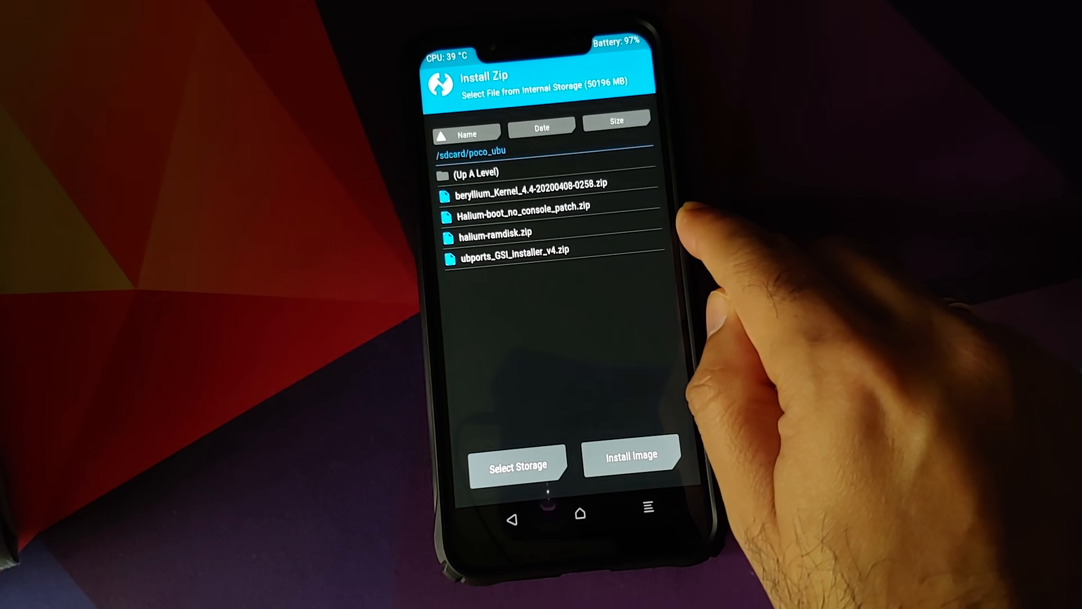
pyautogui.click(522, 205)
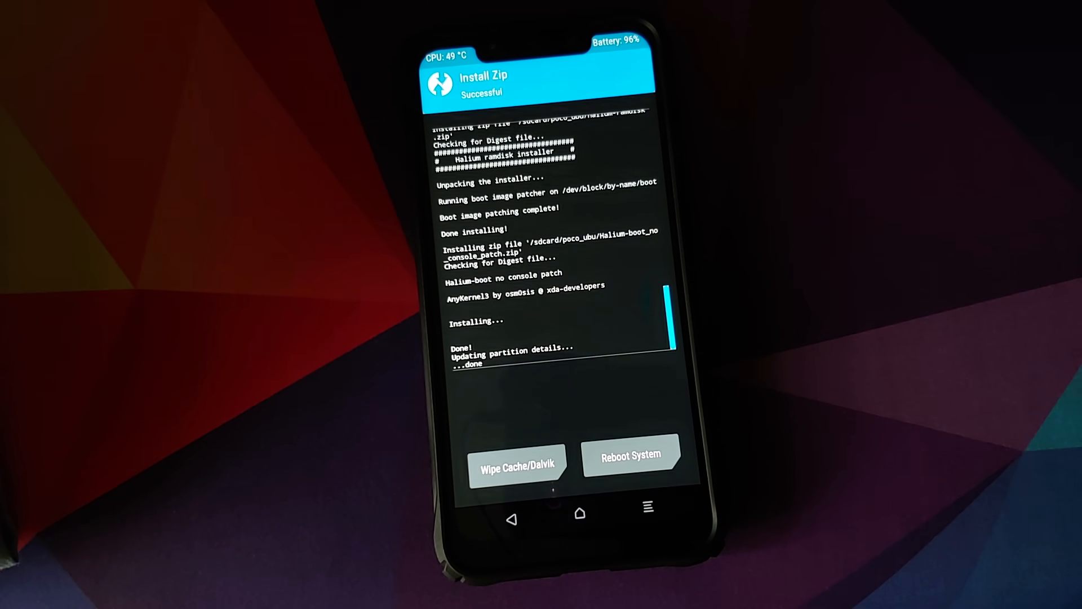
# Step: Reboot into the installed system, reaching Ubuntu Touch's Wi-Fi setup step
pyautogui.click(629, 459)
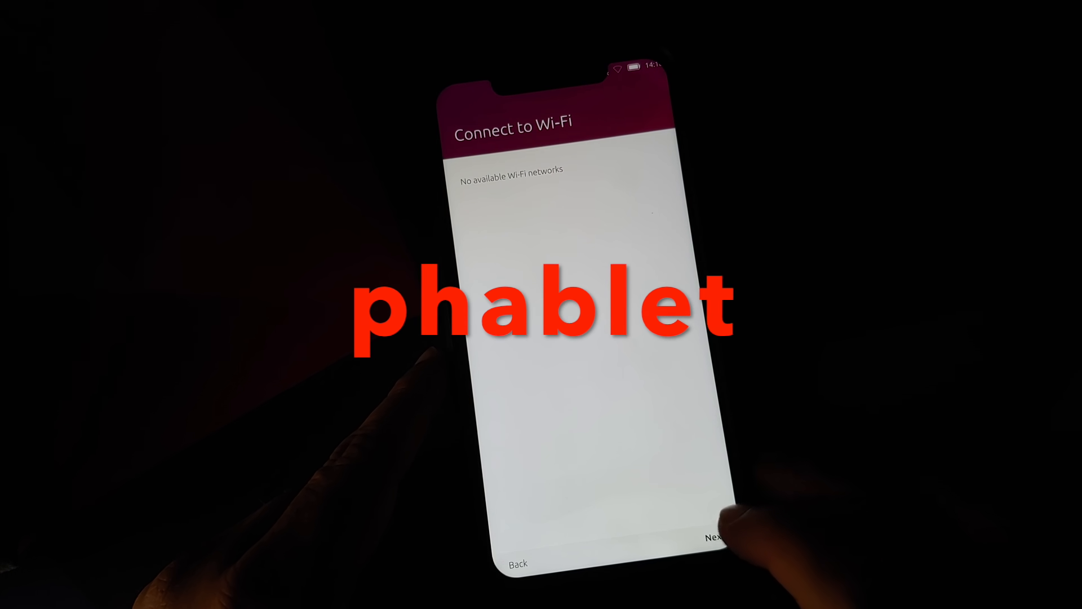
# Step: Skip Wi-Fi and choose New Delhi, India as the time zone
pyautogui.click(714, 538)
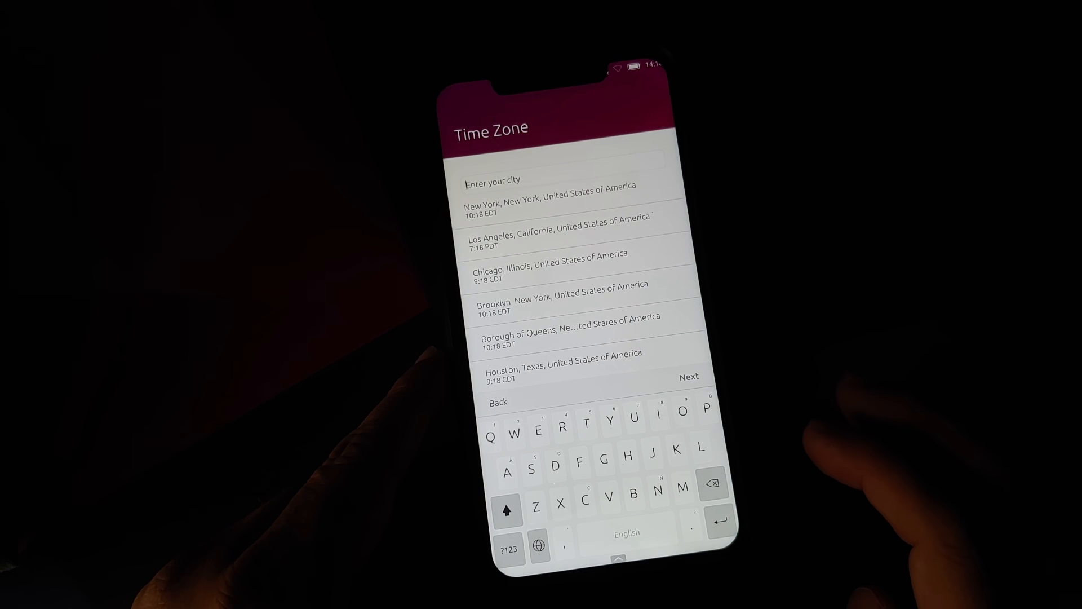
pyautogui.write('N')
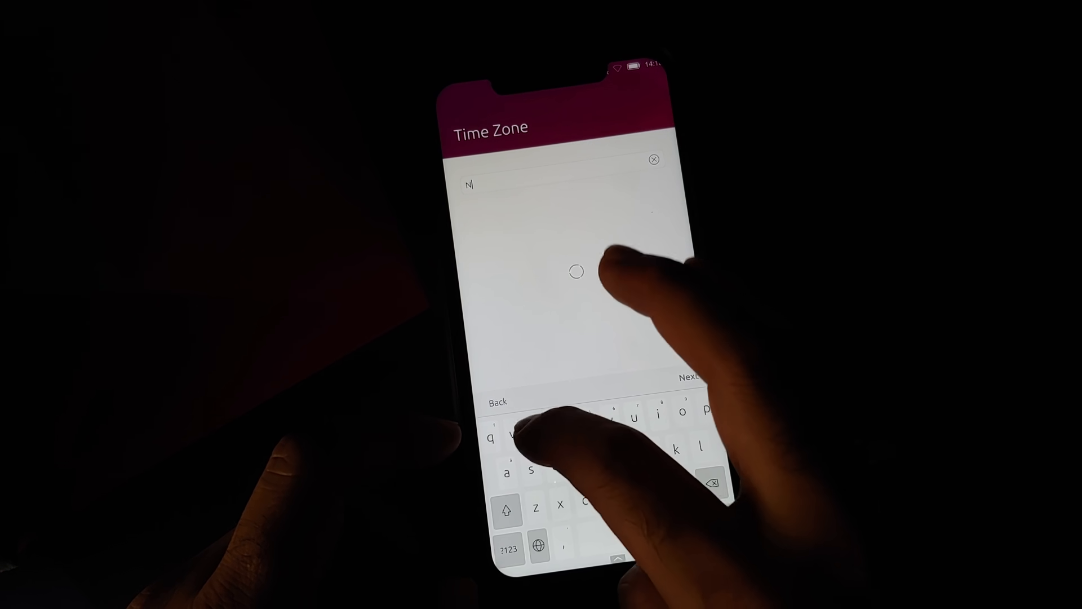
pyautogui.write('ew de')
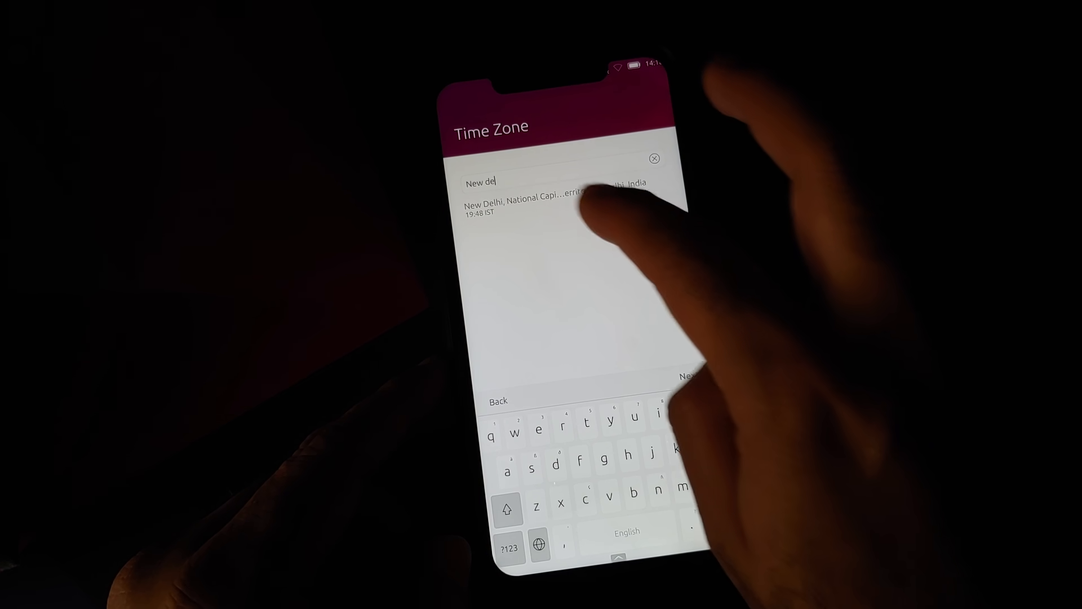
pyautogui.click(559, 204)
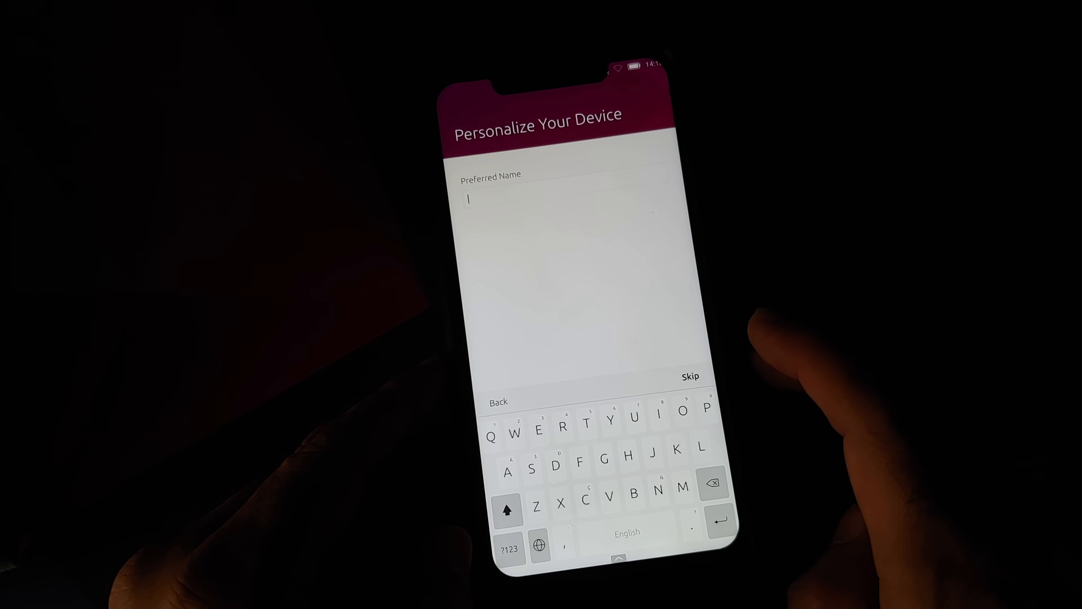